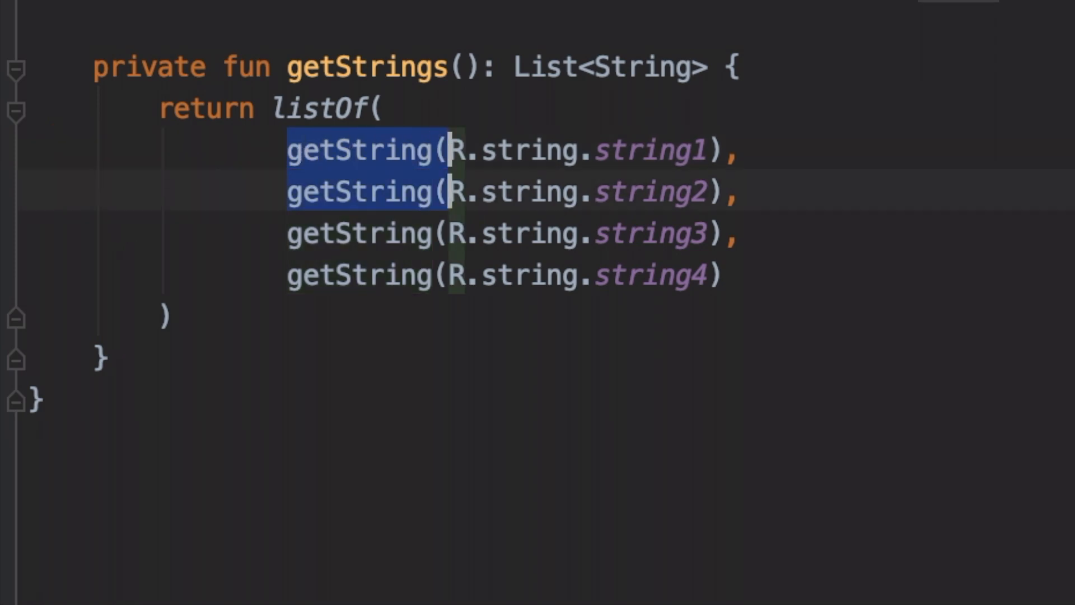
Delete the getString( wrappers so listOf holds bare R.string.string1–4 IDs.
key(Backspace)
text(.map {  )
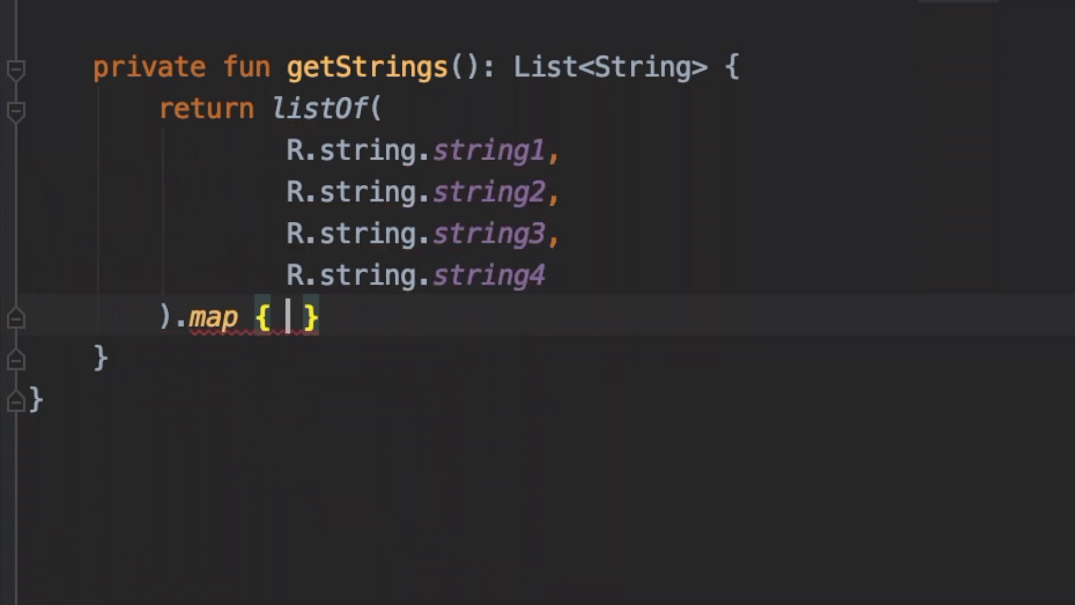
Fill the .map lambda with getString(it) to convert each ID to its text.
text(getString())
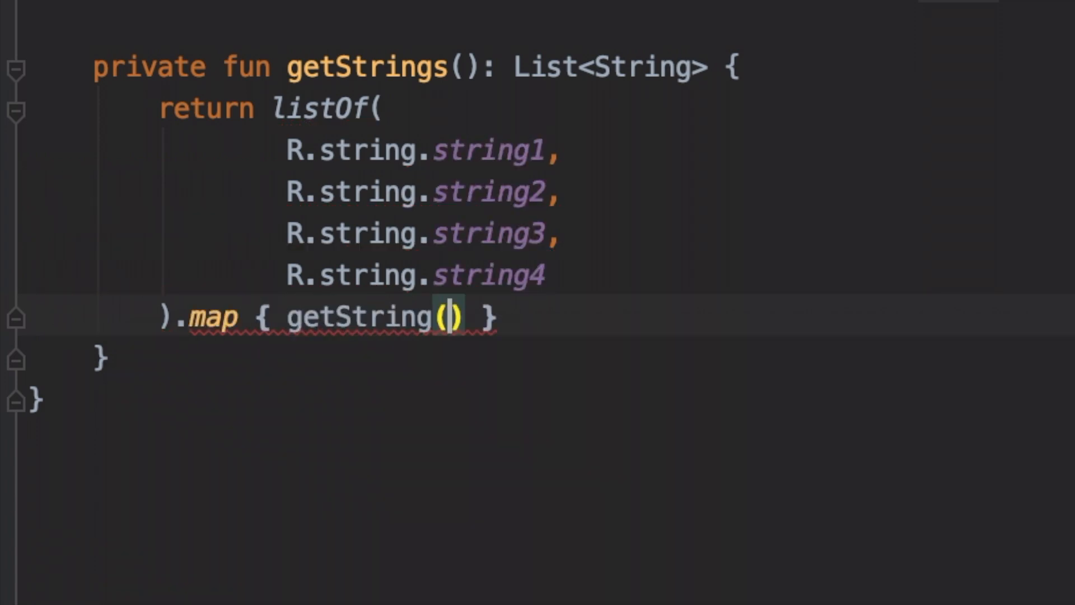
text(it)
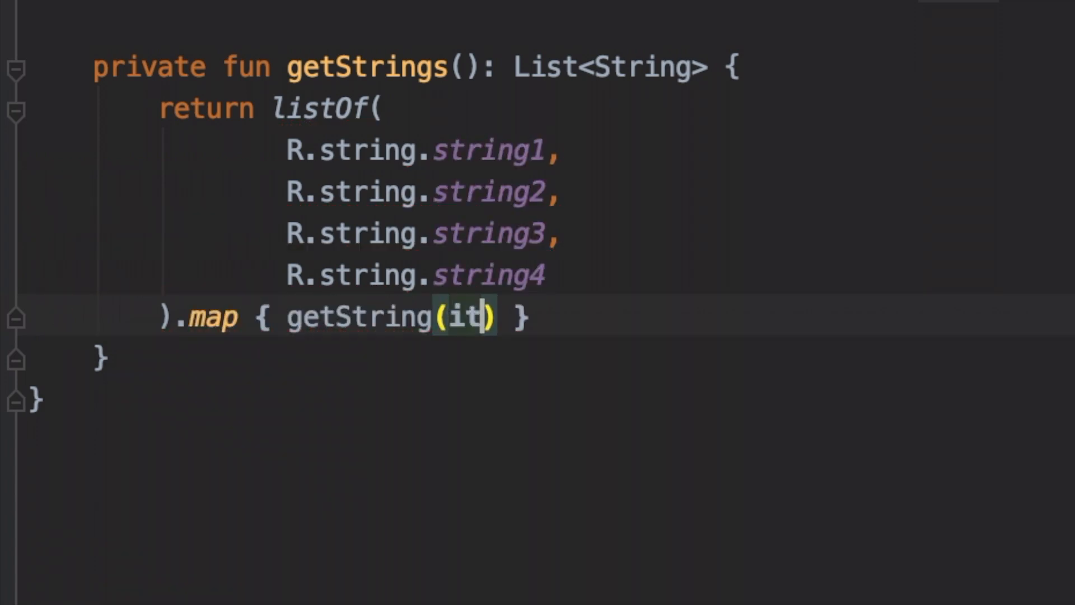